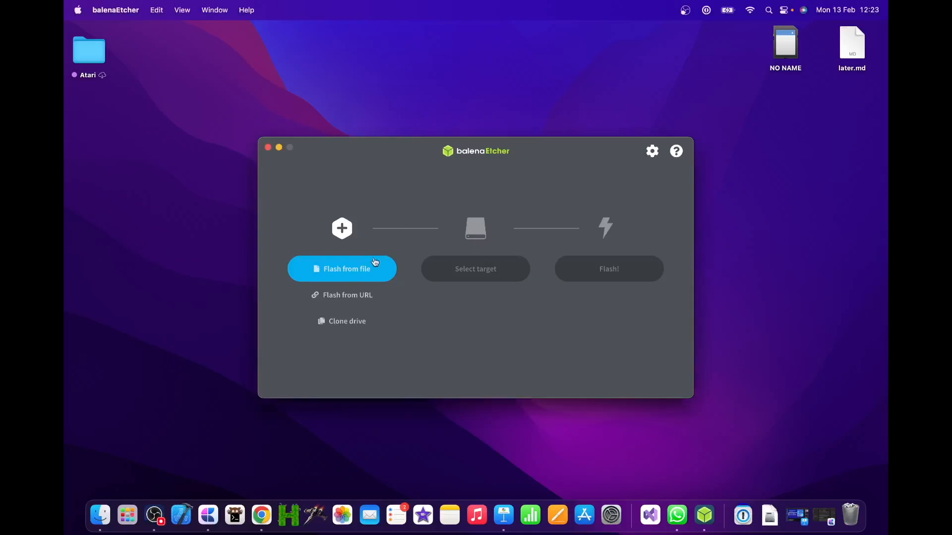
{"action": "mouse_move", "coordinate": [369, 267]}
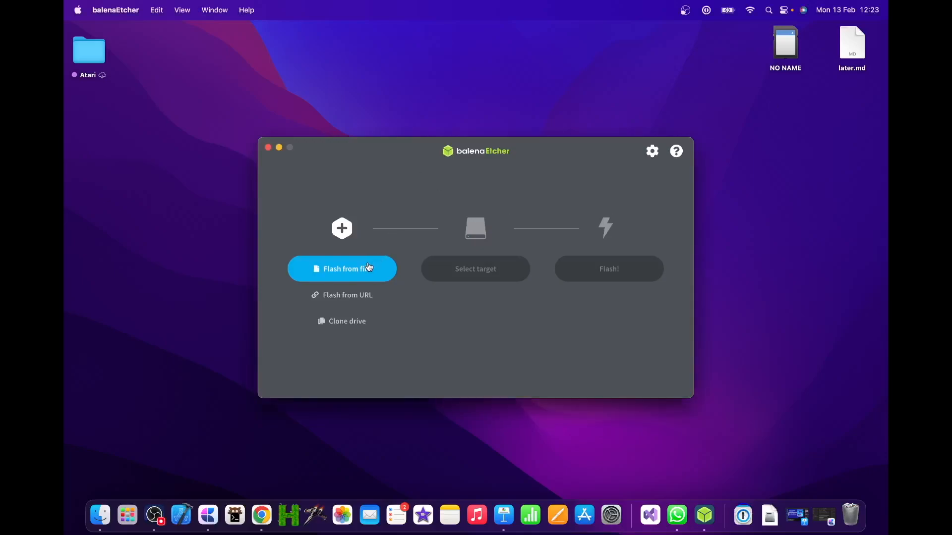
Step: Select the ICDPRO bootable .img from Downloads and continue past the missing-partition-table warning
{"action": "left_click", "coordinate": [341, 268]}
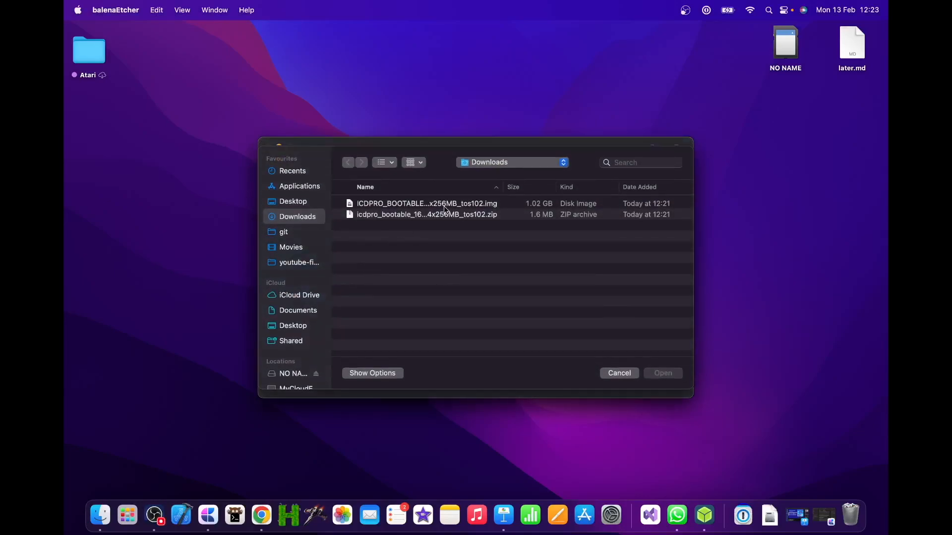
{"action": "left_click", "coordinate": [446, 204]}
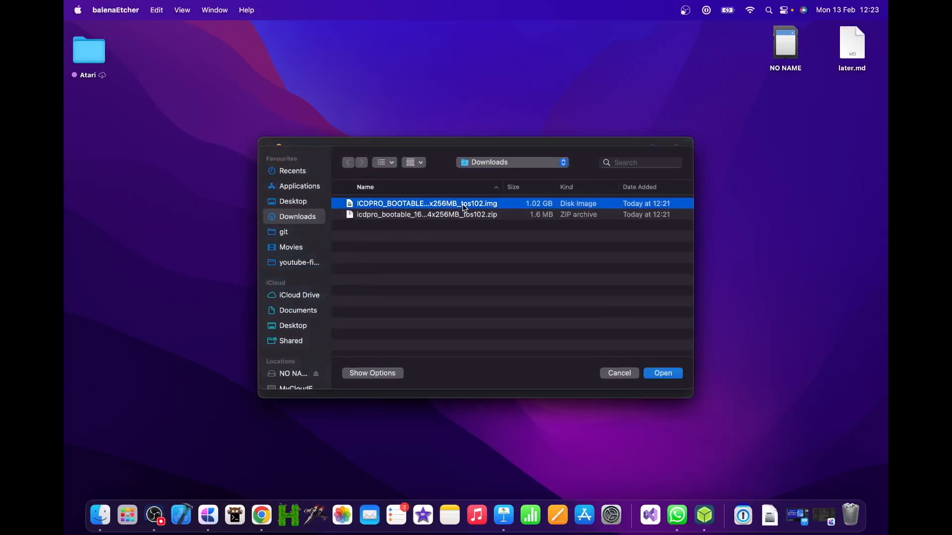
{"action": "left_click", "coordinate": [663, 373]}
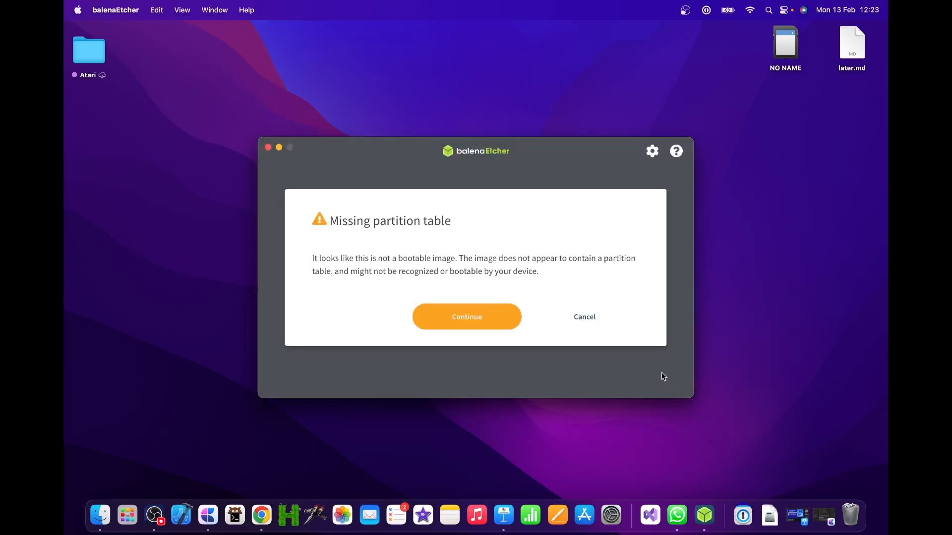
{"action": "mouse_move", "coordinate": [437, 366]}
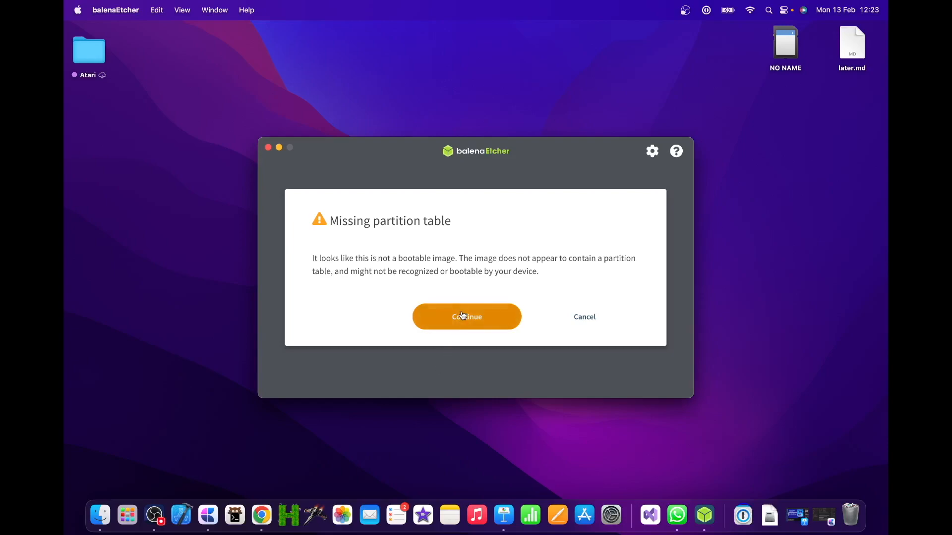
{"action": "left_click", "coordinate": [465, 317]}
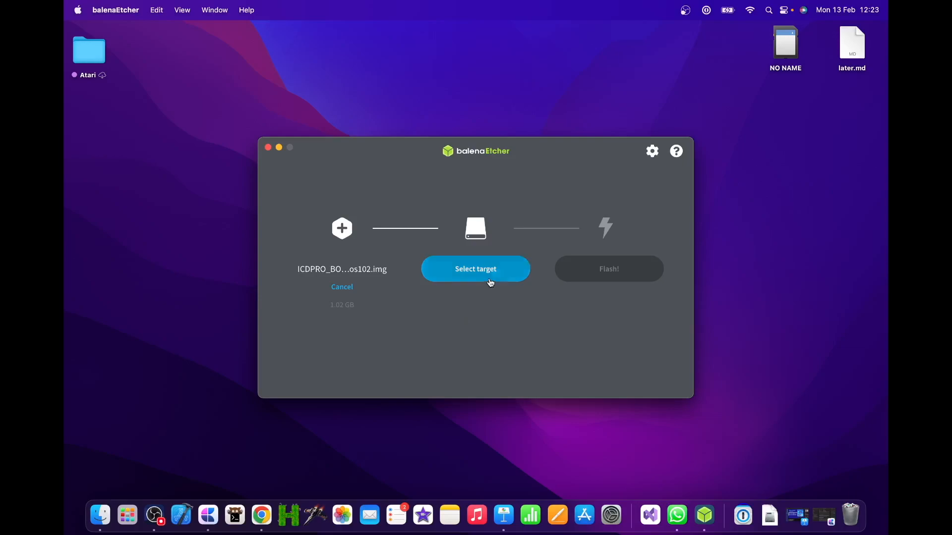
Step: Target the Apple SDXC Reader Media card and authorize flashing with the admin password
{"action": "left_click", "coordinate": [476, 268]}
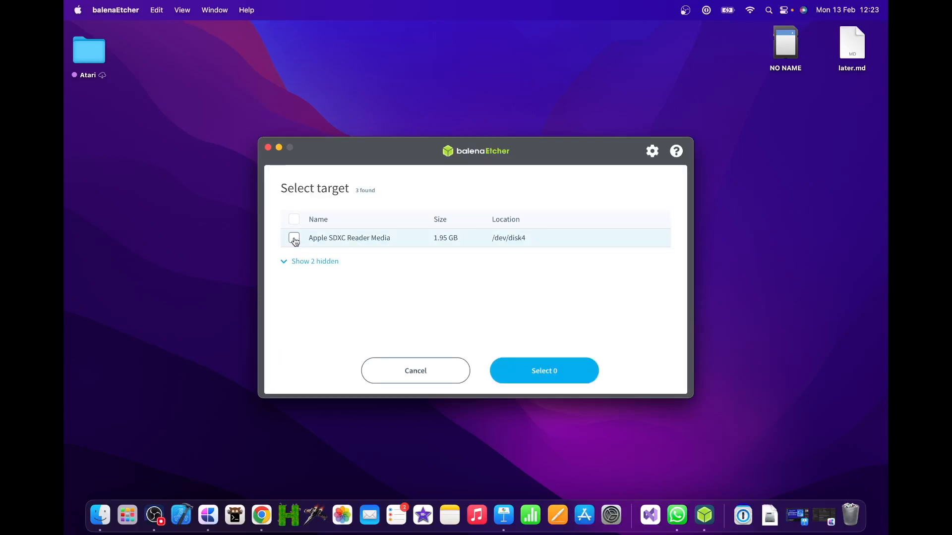
{"action": "left_click", "coordinate": [294, 238]}
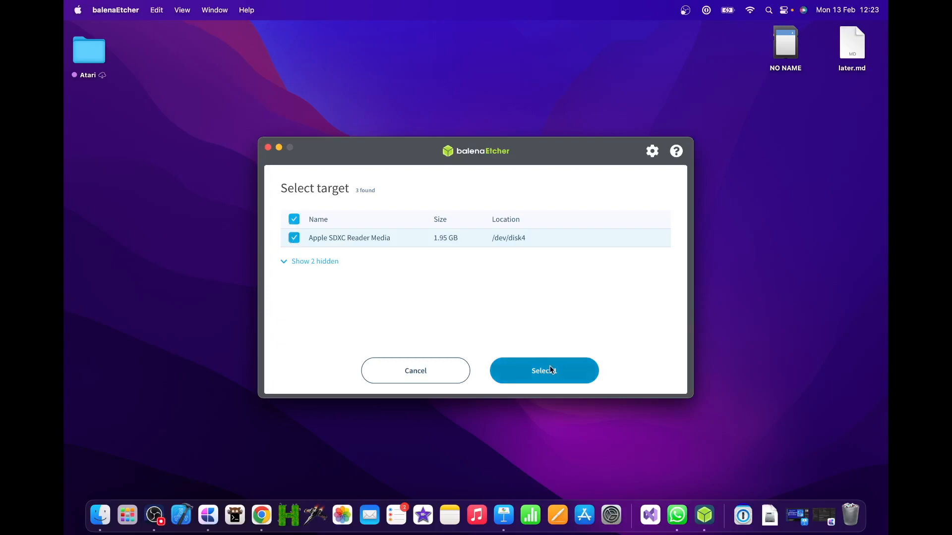
{"action": "left_click", "coordinate": [543, 370]}
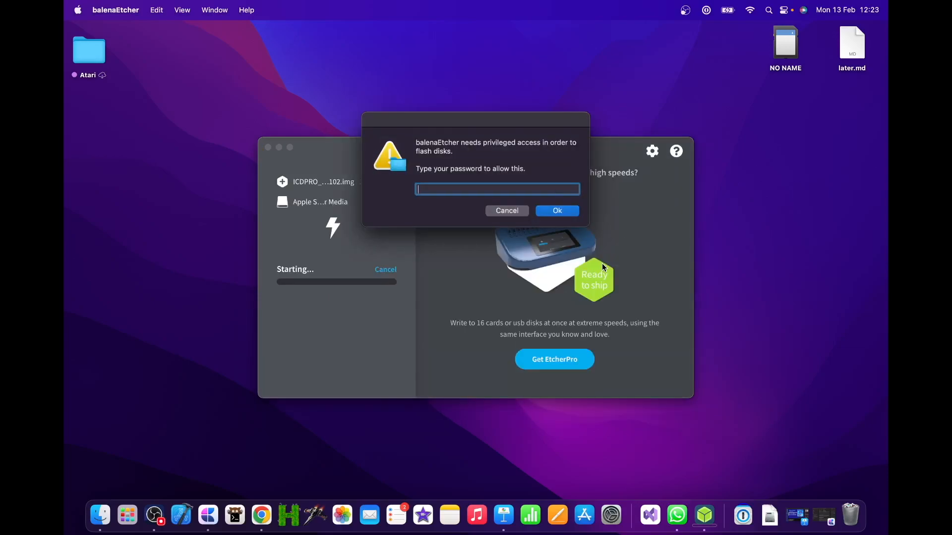
{"action": "left_click", "coordinate": [557, 210]}
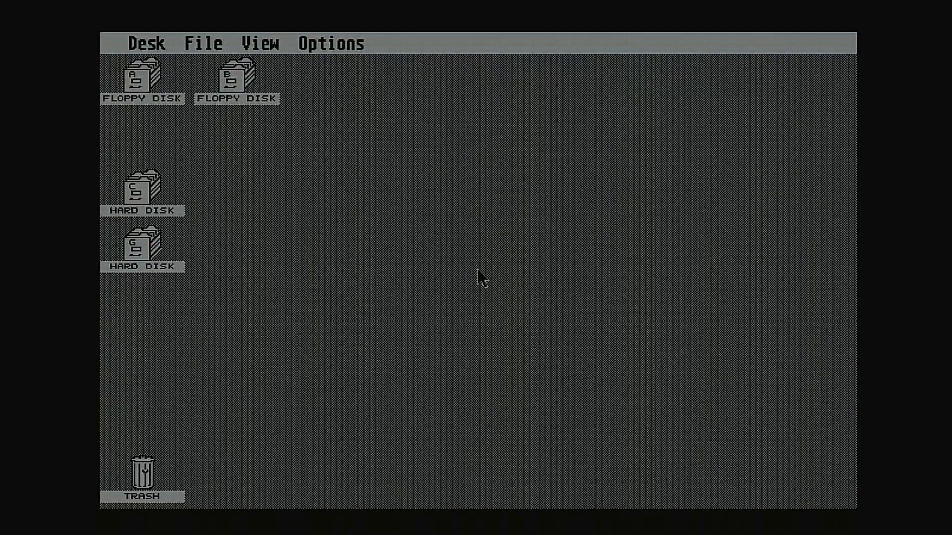
{"action": "mouse_move", "coordinate": [141, 193]}
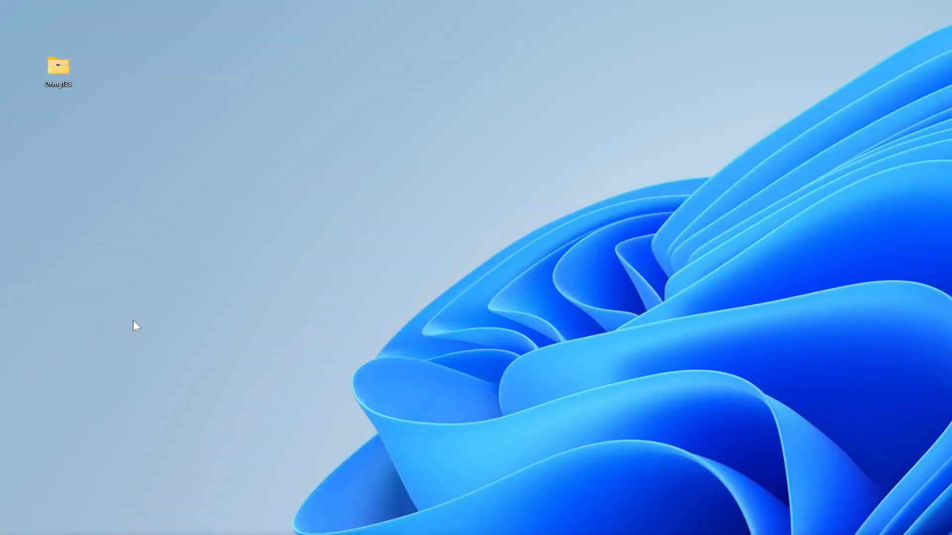
{"action": "mouse_move", "coordinate": [97, 93]}
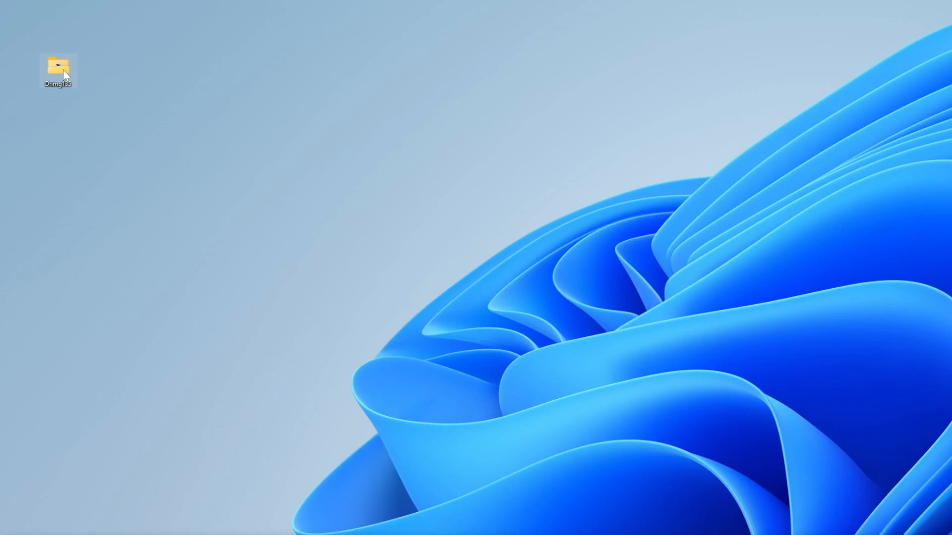
Step: Open the Drimg135 desktop folder and raise the context menu on Drimg135.exe
{"action": "double_click", "coordinate": [58, 65]}
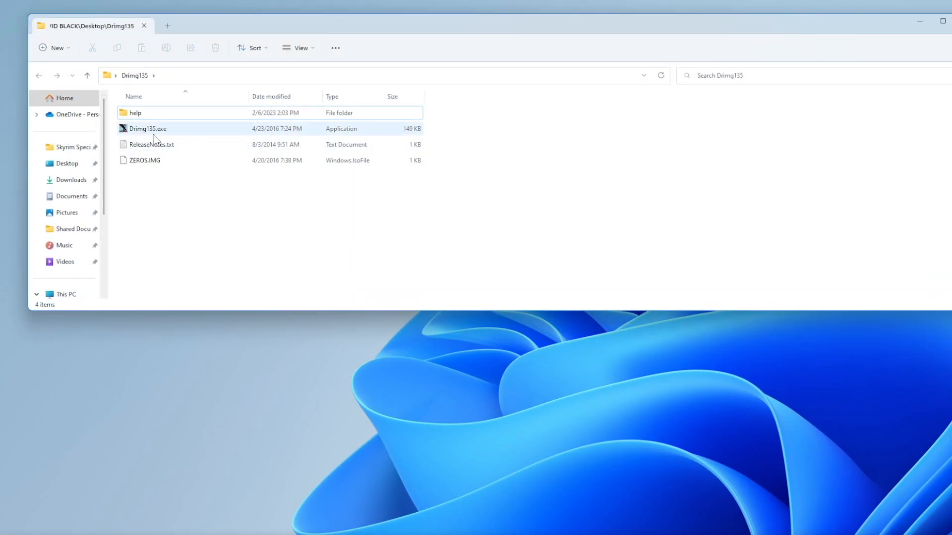
{"action": "left_click", "coordinate": [147, 128]}
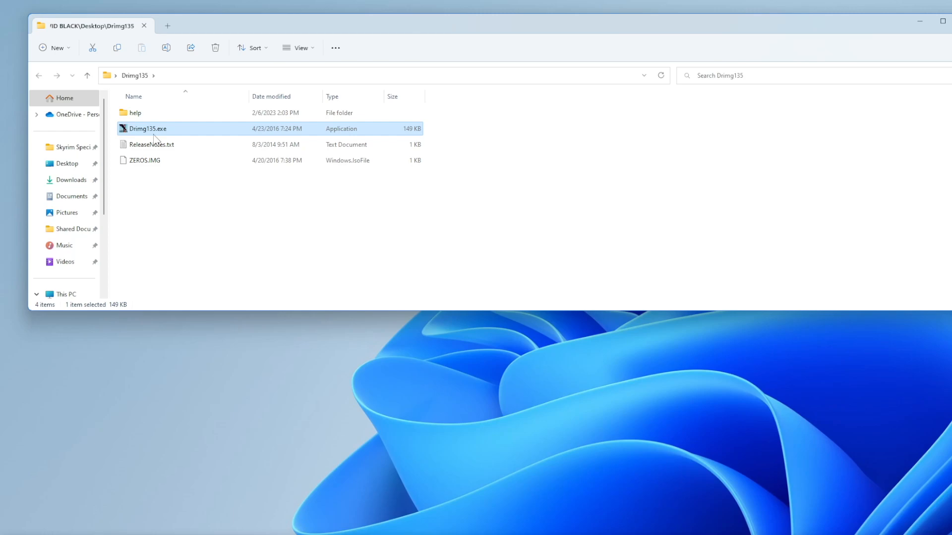
{"action": "right_click", "coordinate": [149, 127]}
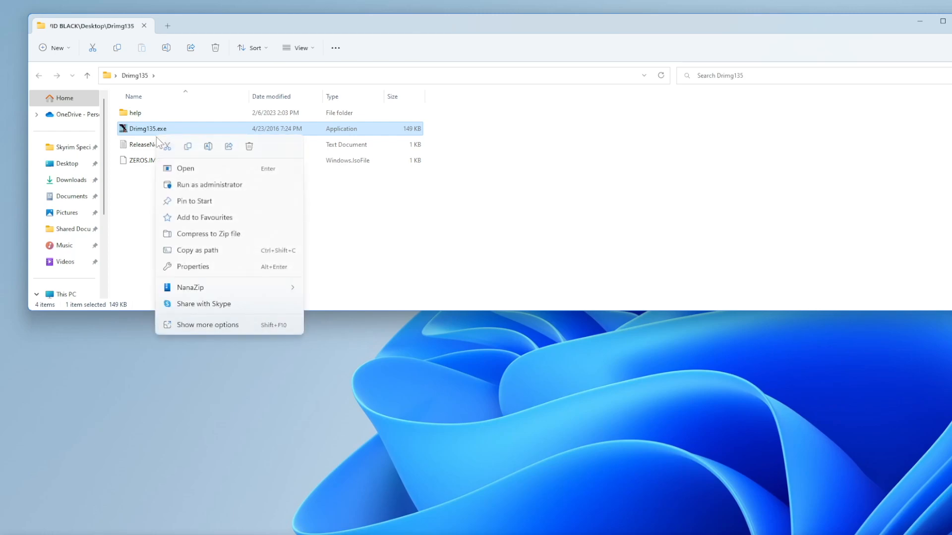
{"action": "mouse_move", "coordinate": [206, 188]}
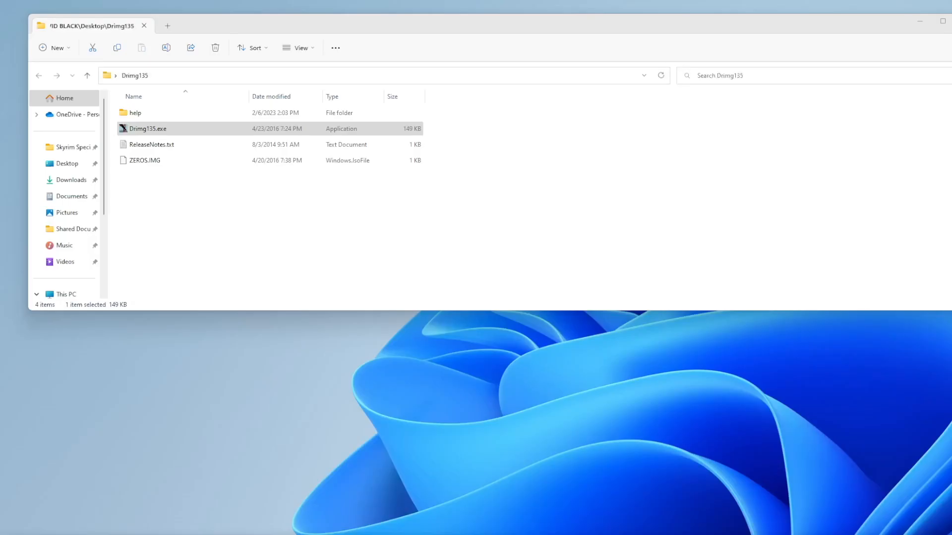
Step: Launch Drimg135.exe, close its folder window and select the 1859 MB removable drive 3
{"action": "double_click", "coordinate": [149, 128]}
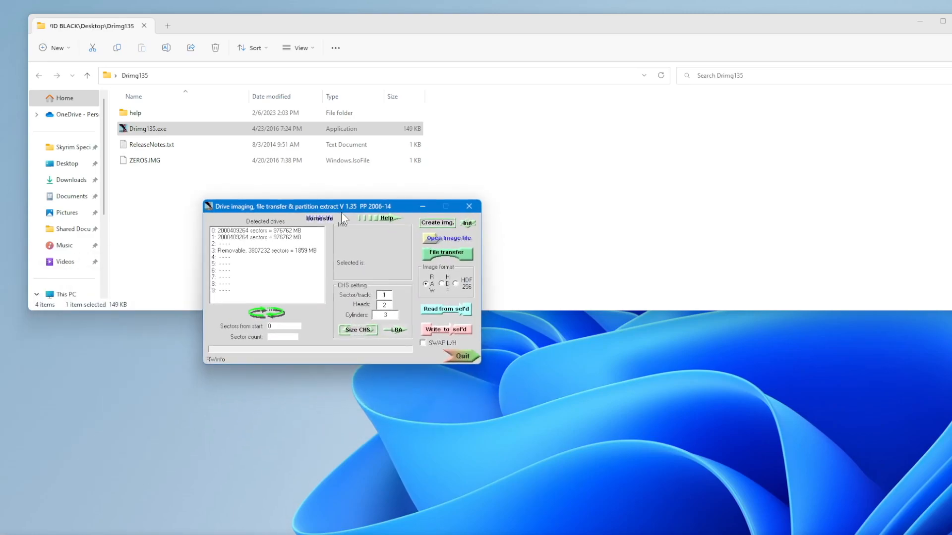
{"action": "mouse_move", "coordinate": [483, 24]}
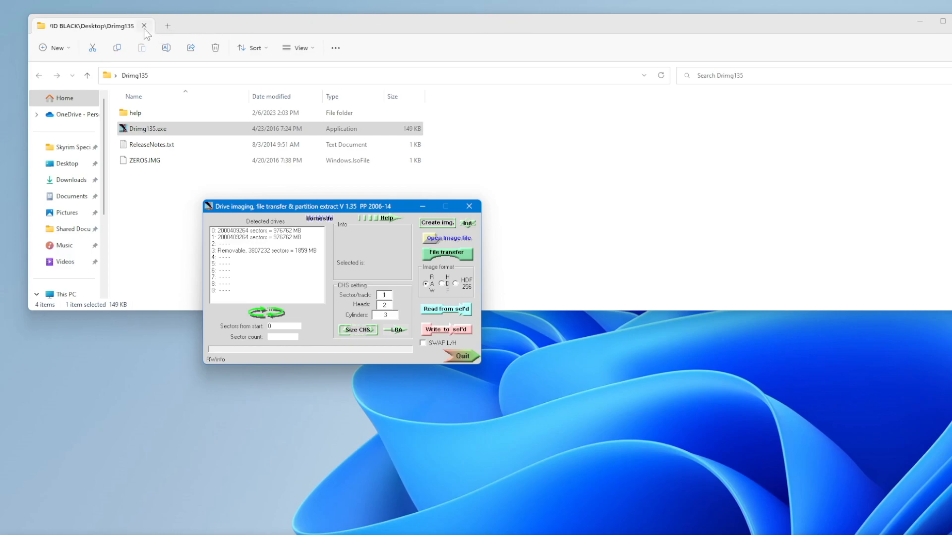
{"action": "left_click", "coordinate": [144, 26]}
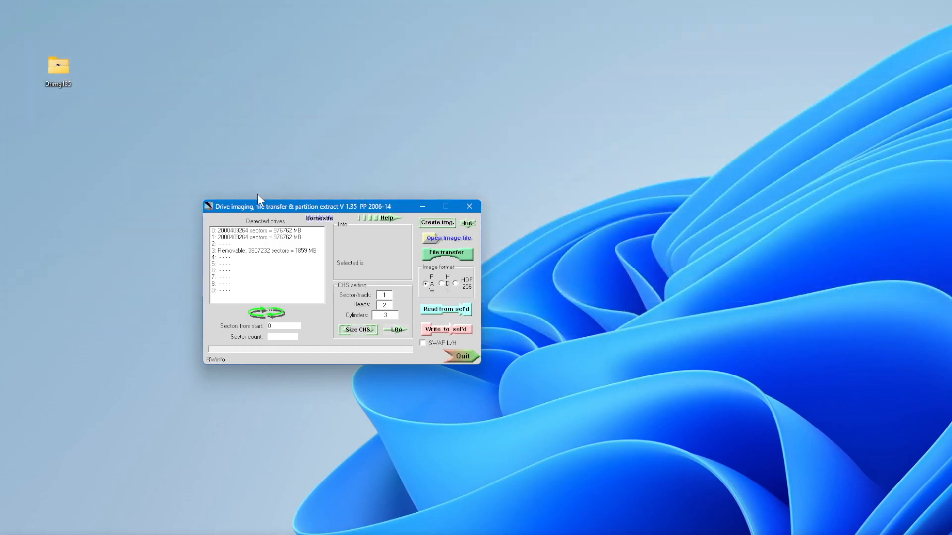
{"action": "left_click_drag", "start_coordinate": [279, 206], "coordinate": [261, 177]}
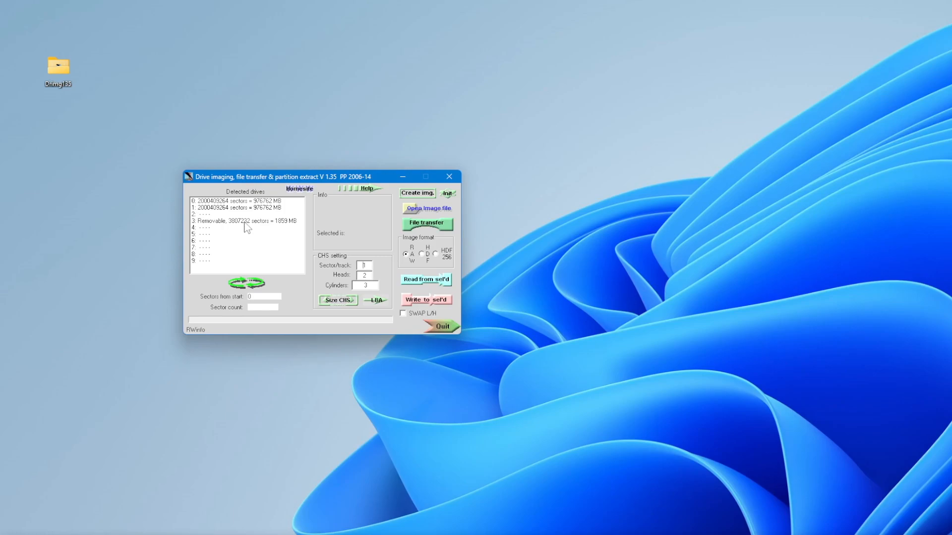
{"action": "left_click", "coordinate": [244, 221]}
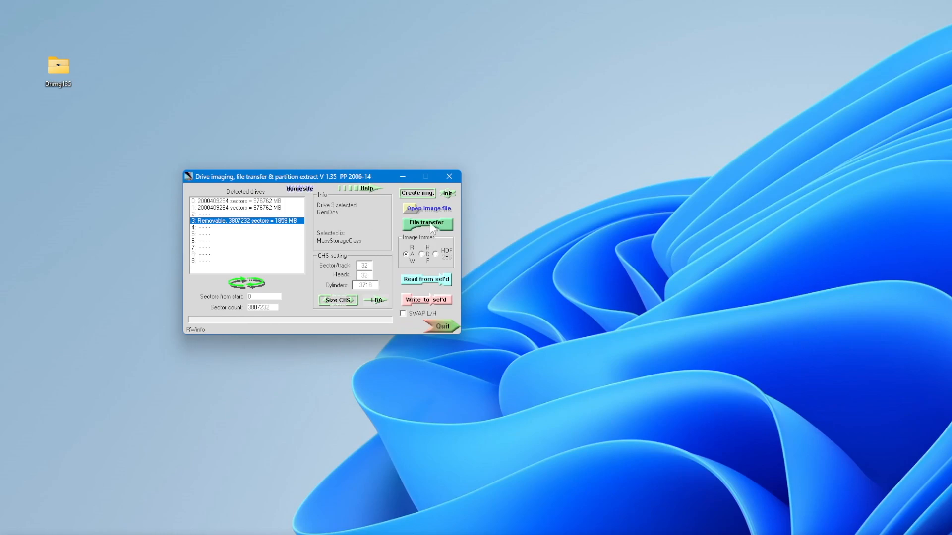
Step: Open the GemDos file browser on the 15625 KB primary partition and start adding a file
{"action": "left_click", "coordinate": [426, 223]}
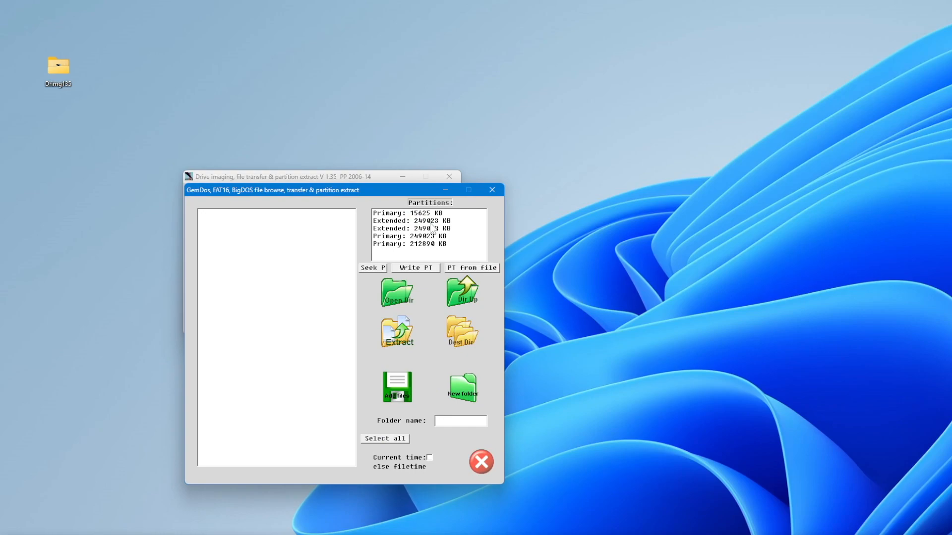
{"action": "mouse_move", "coordinate": [427, 214]}
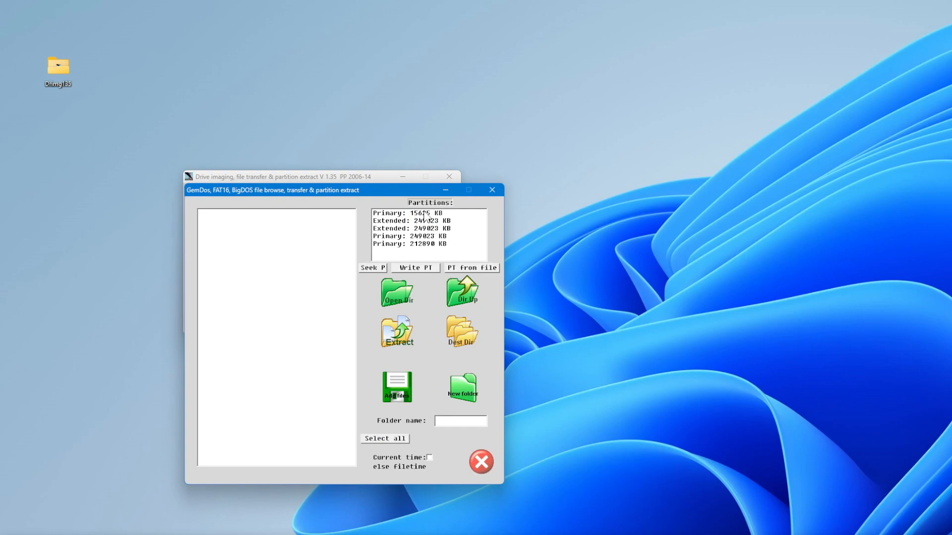
{"action": "left_click", "coordinate": [423, 213]}
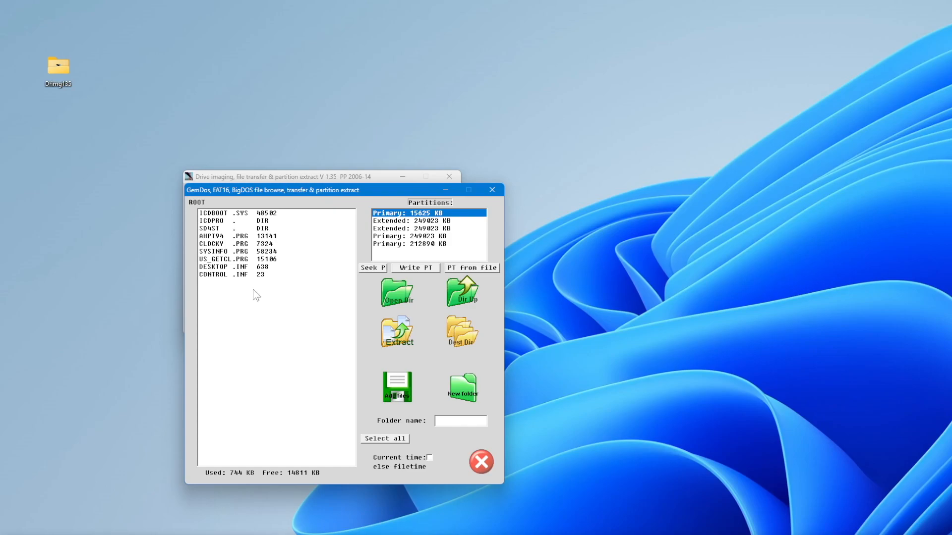
{"action": "mouse_move", "coordinate": [271, 282]}
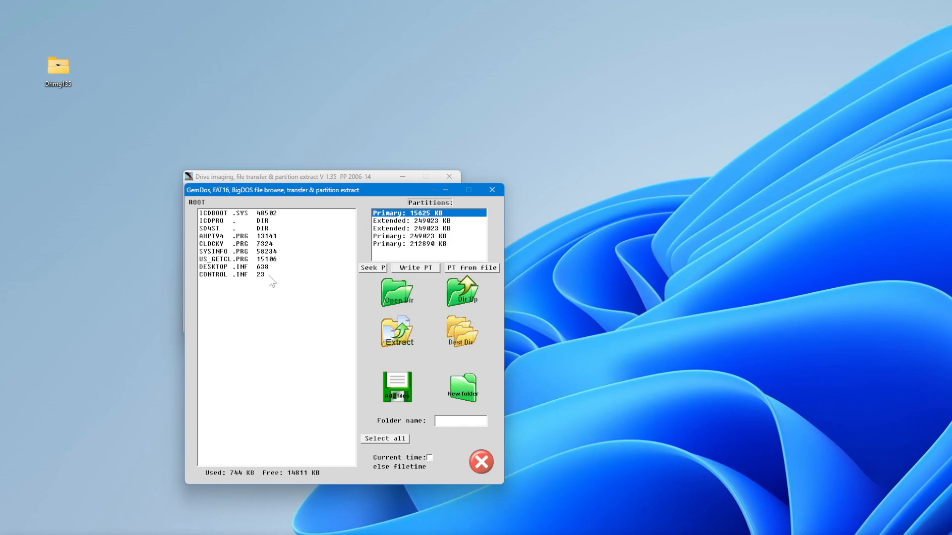
{"action": "mouse_move", "coordinate": [358, 376]}
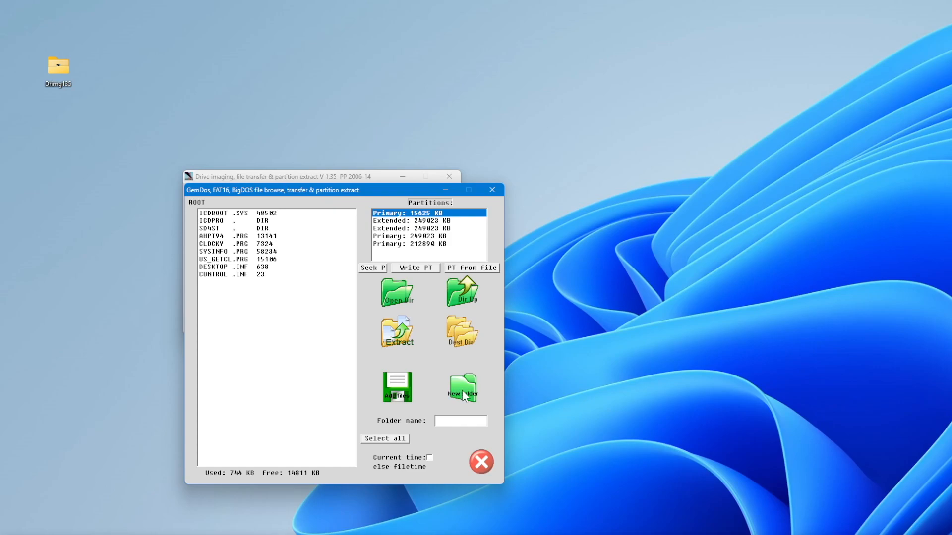
{"action": "mouse_move", "coordinate": [398, 392]}
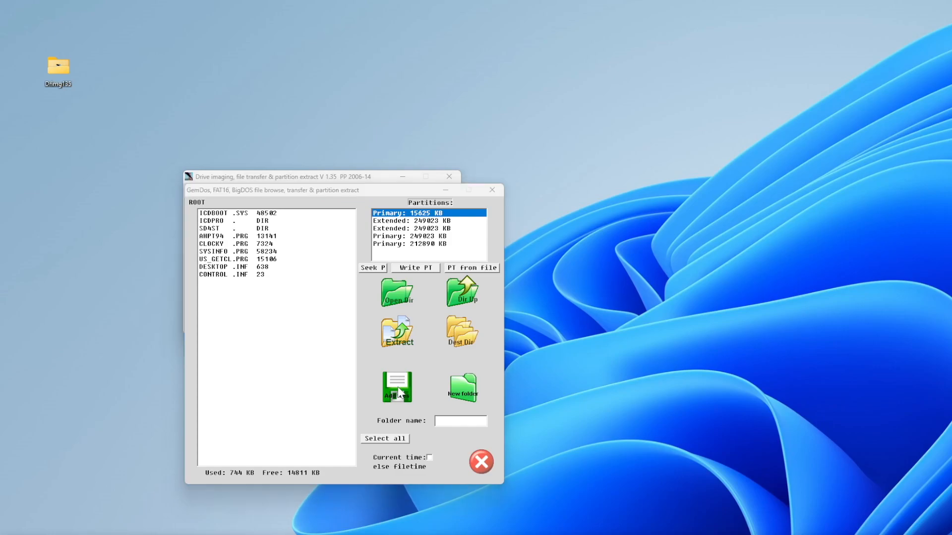
{"action": "left_click", "coordinate": [397, 386]}
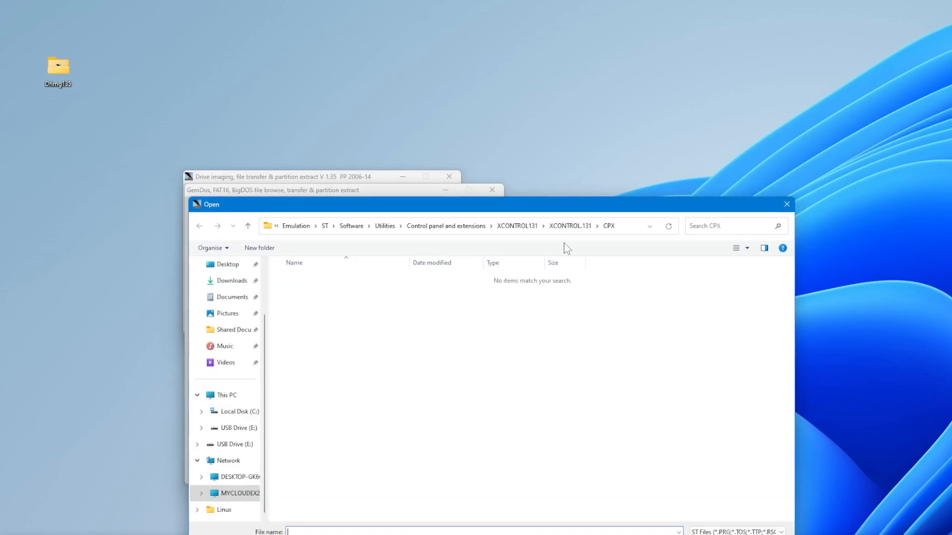
Step: From XCONTROL.131 with All Files (*.*) shown, add XCONT_UK.ACC to the root
{"action": "left_click", "coordinate": [570, 226]}
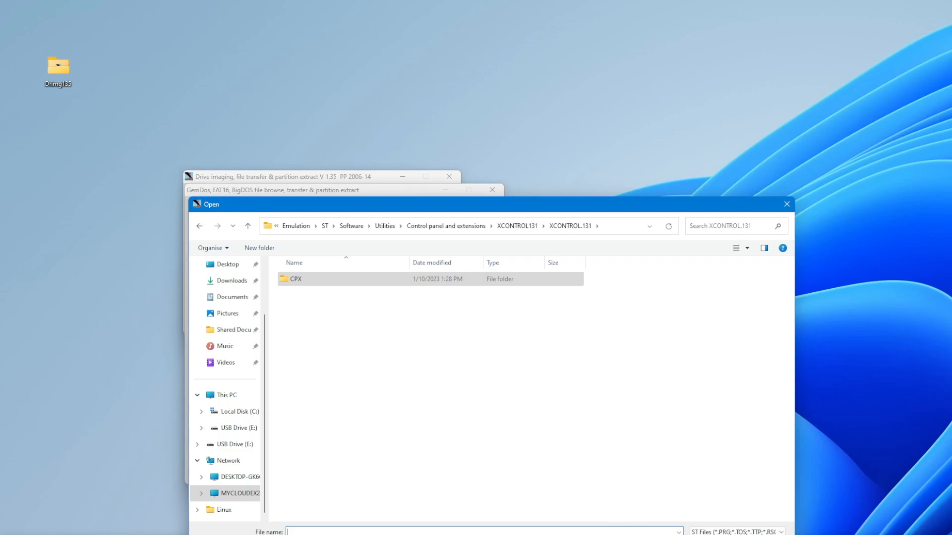
{"action": "mouse_move", "coordinate": [559, 206]}
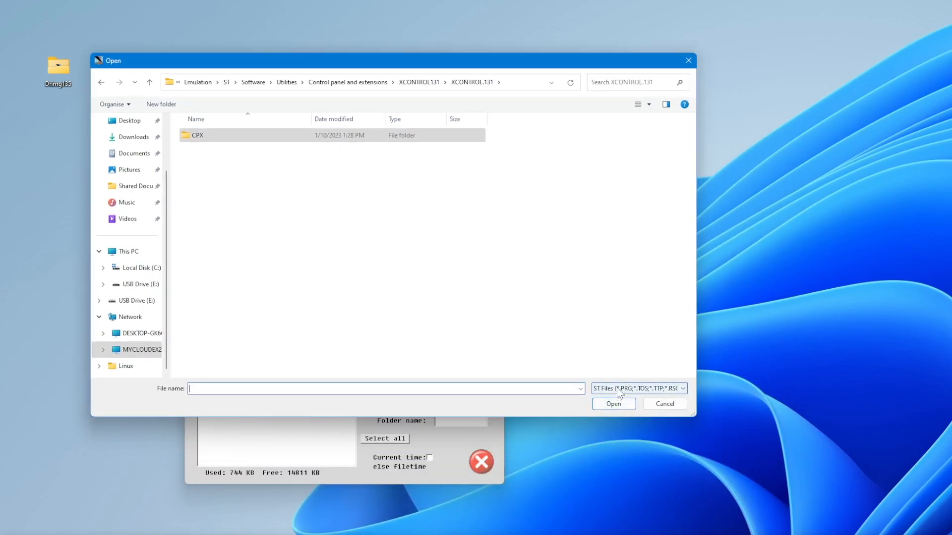
{"action": "left_click", "coordinate": [683, 388]}
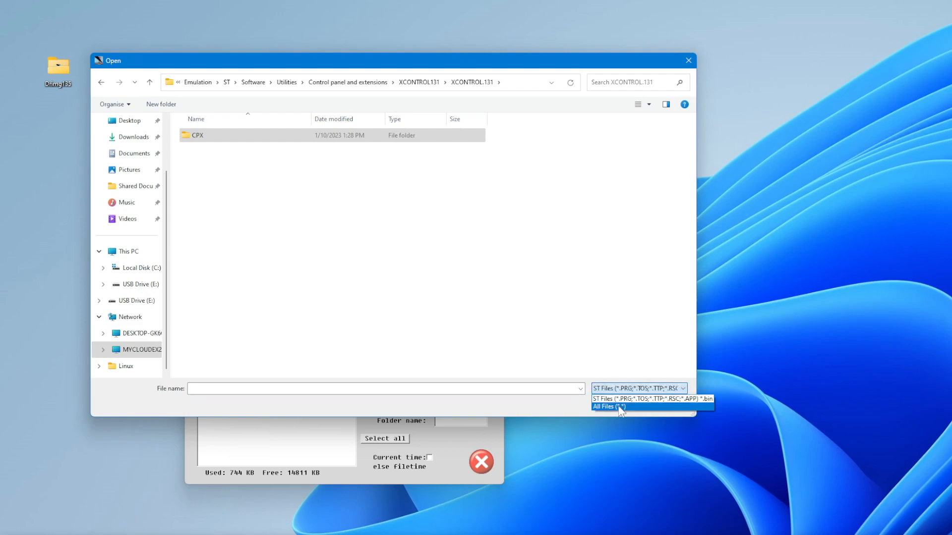
{"action": "left_click", "coordinate": [608, 407]}
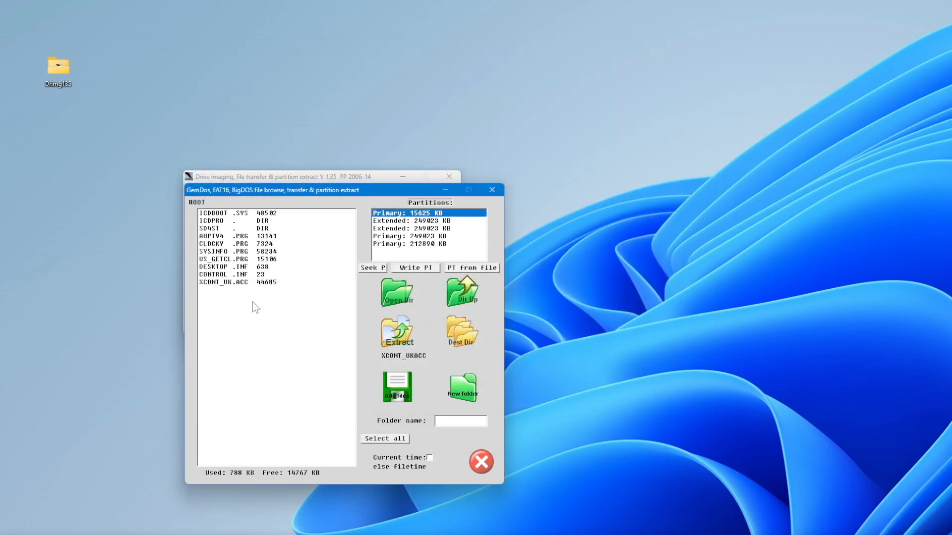
{"action": "left_click", "coordinate": [232, 282]}
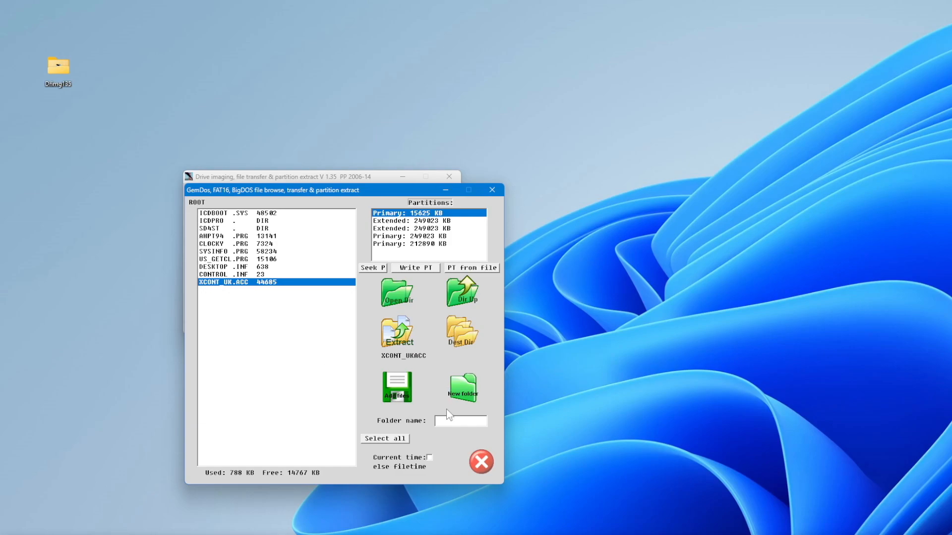
Step: Create a new folder named CPX in the partition root and select it
{"action": "left_click", "coordinate": [460, 421]}
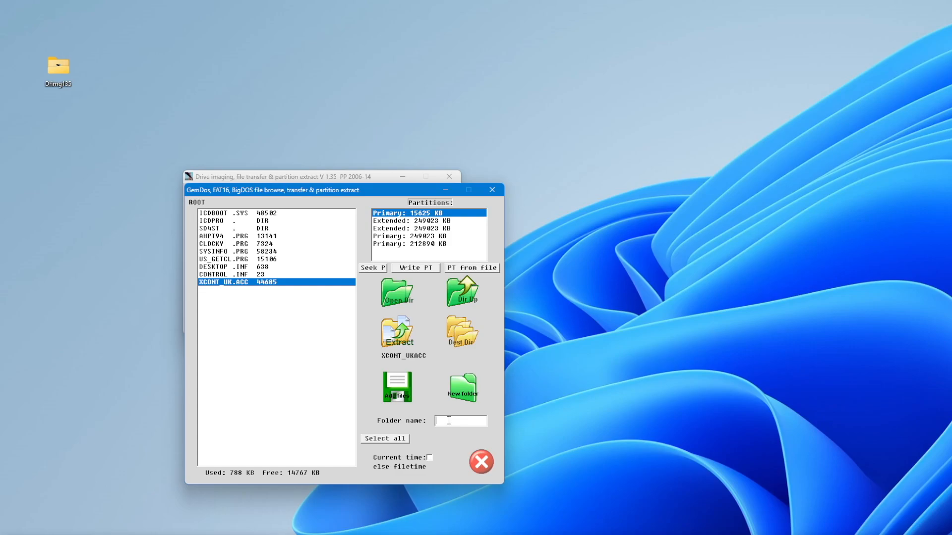
{"action": "type", "text": "CP"}
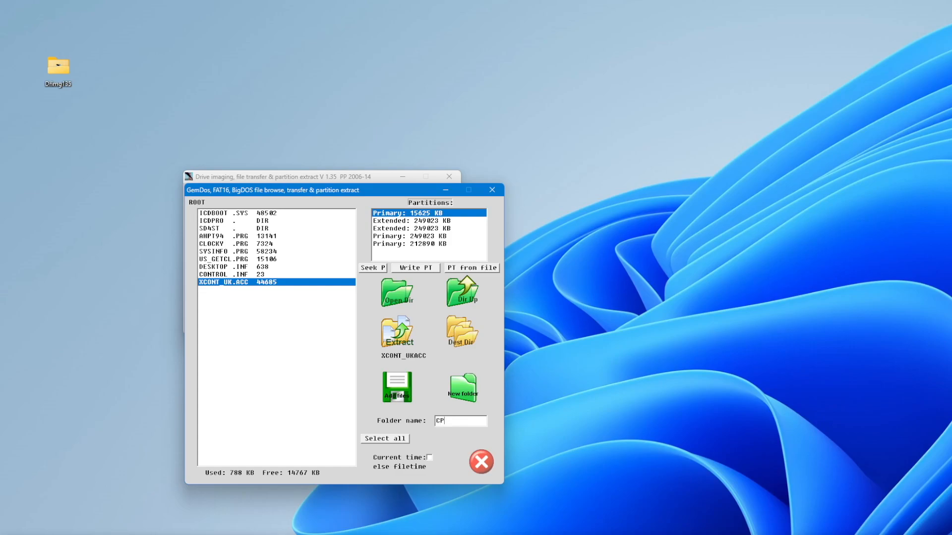
{"action": "type", "text": "X"}
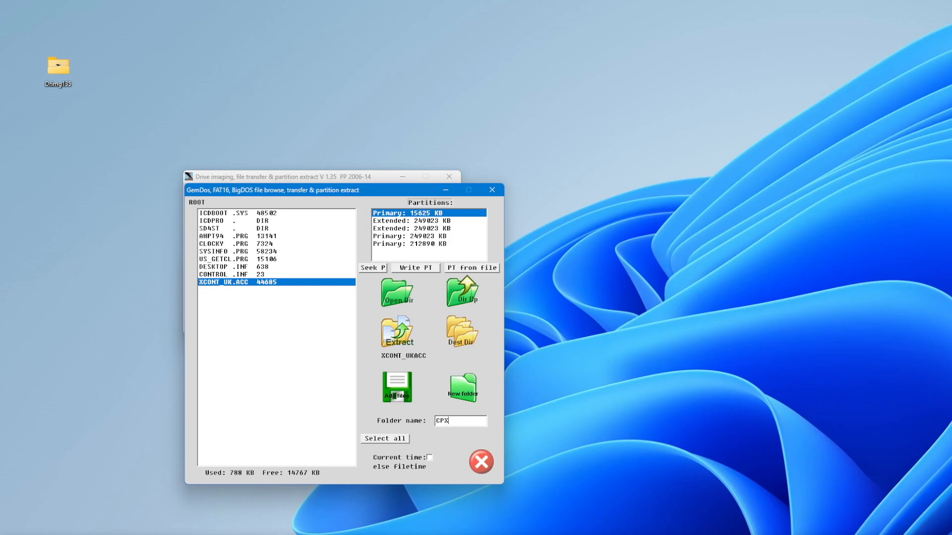
{"action": "mouse_move", "coordinate": [458, 384]}
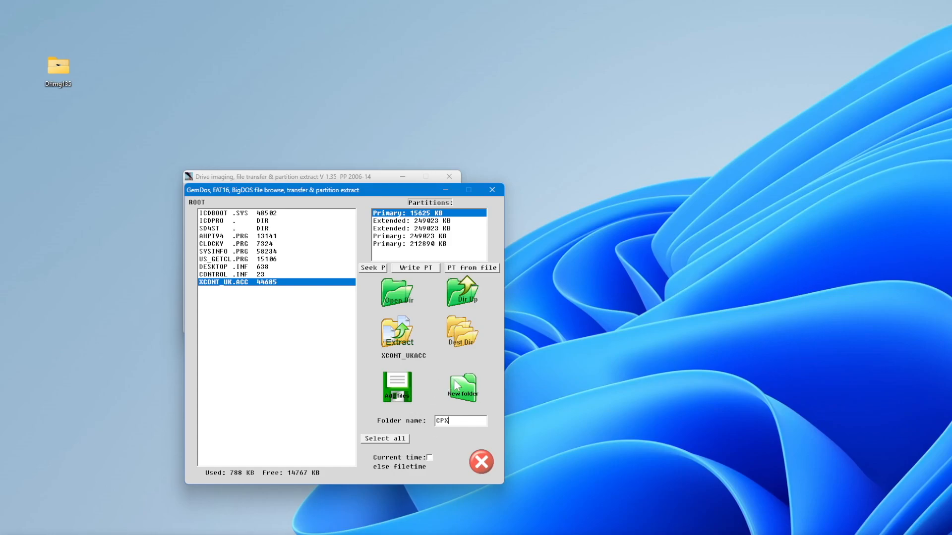
{"action": "left_click", "coordinate": [462, 386]}
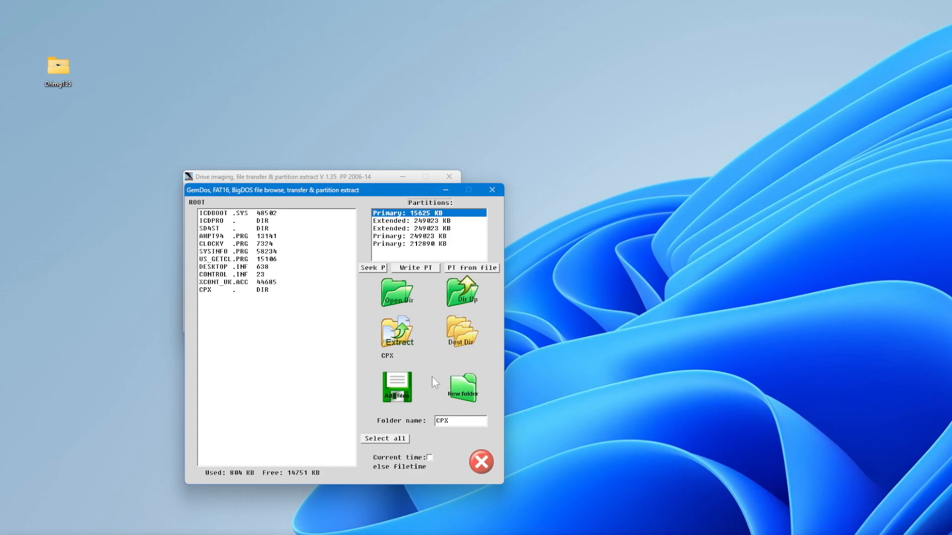
{"action": "left_click", "coordinate": [226, 289]}
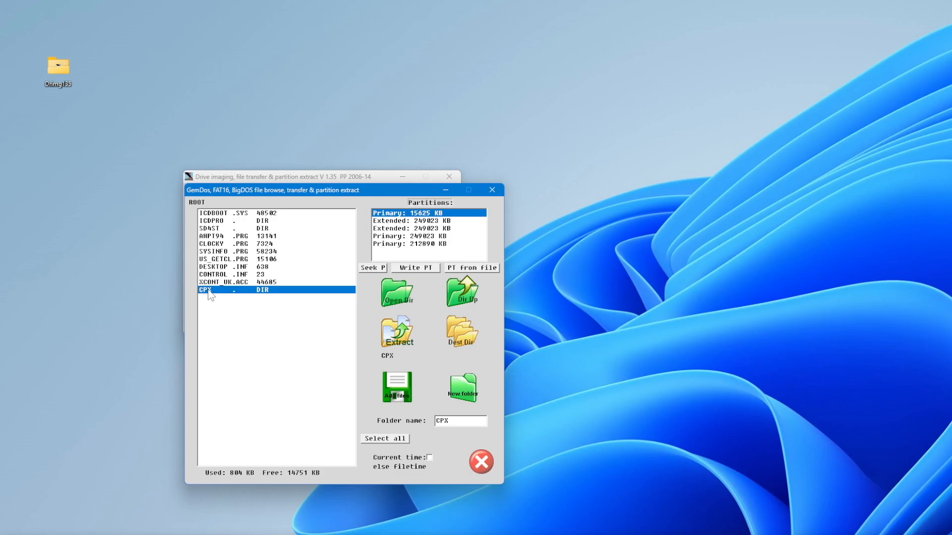
Step: Inside CPX, add all eight CPX module files at once and close the file browser
{"action": "double_click", "coordinate": [226, 290]}
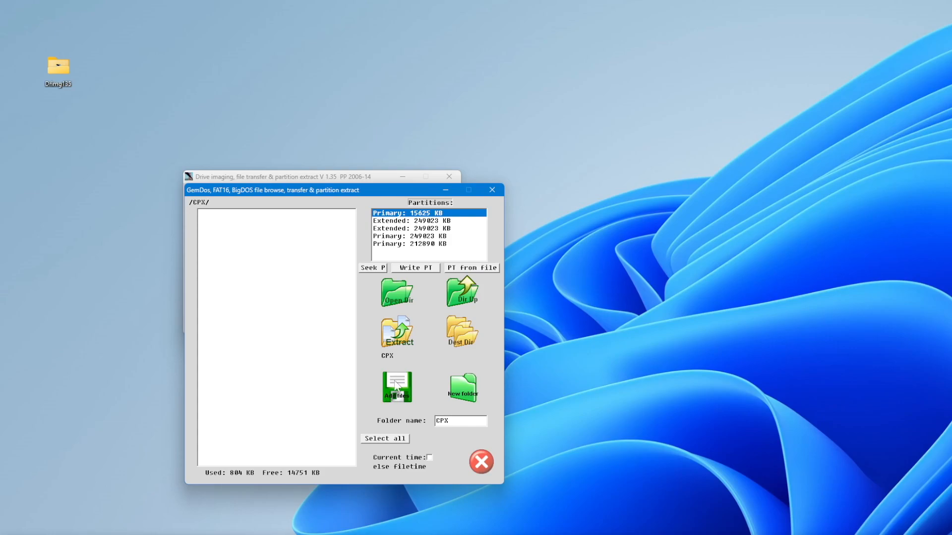
{"action": "left_click", "coordinate": [397, 386]}
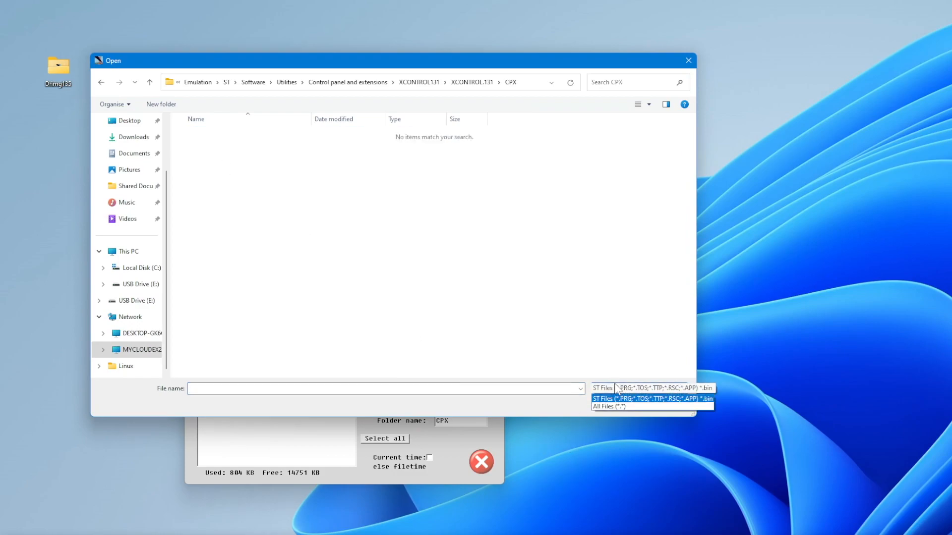
{"action": "left_click", "coordinate": [608, 407]}
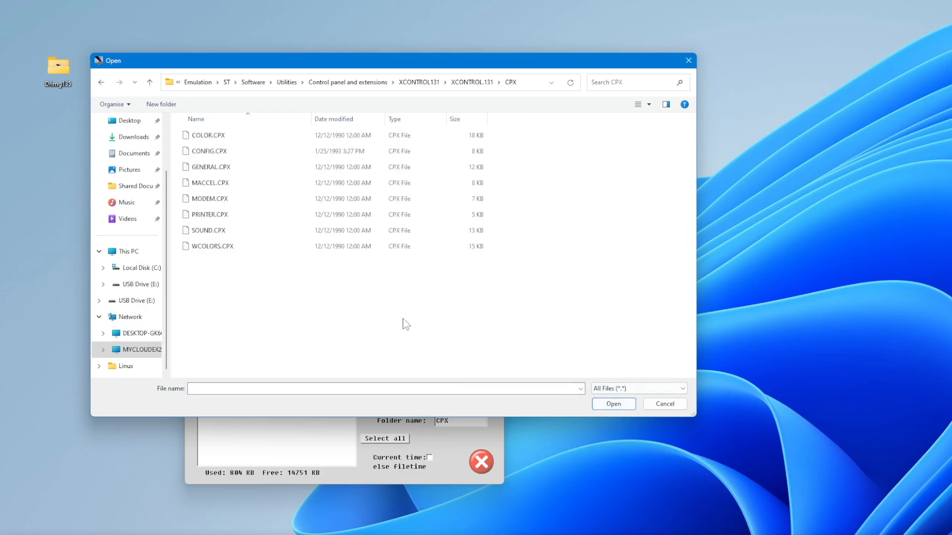
{"action": "key", "text": "ctrl+a"}
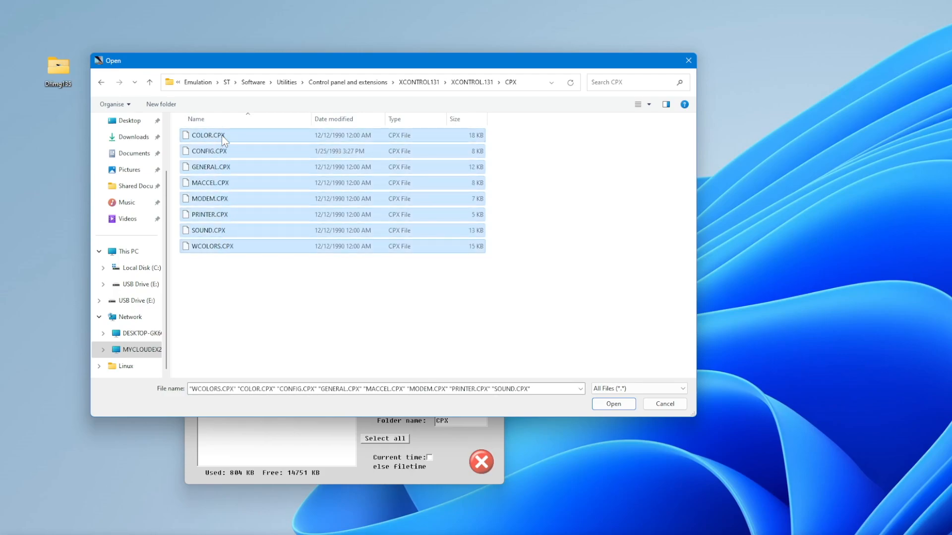
{"action": "left_click", "coordinate": [613, 405]}
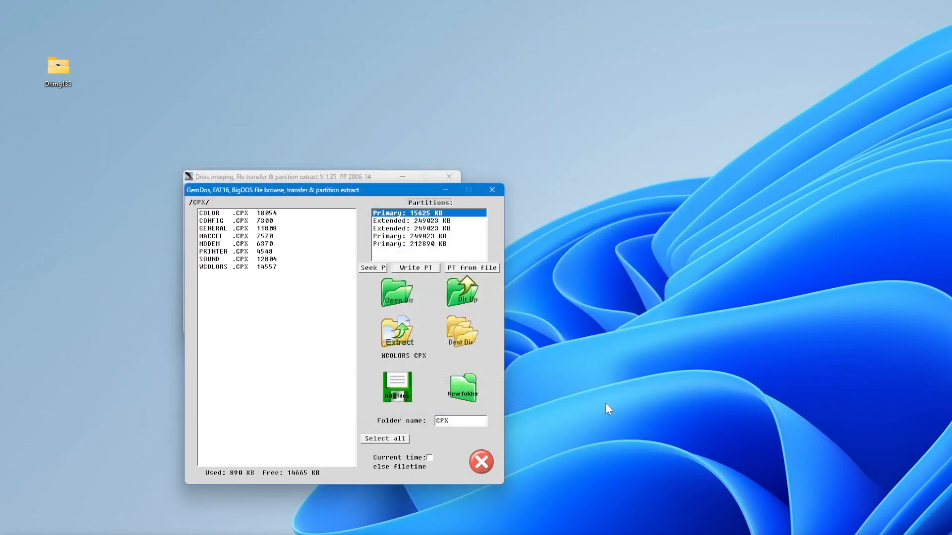
{"action": "mouse_move", "coordinate": [447, 313]}
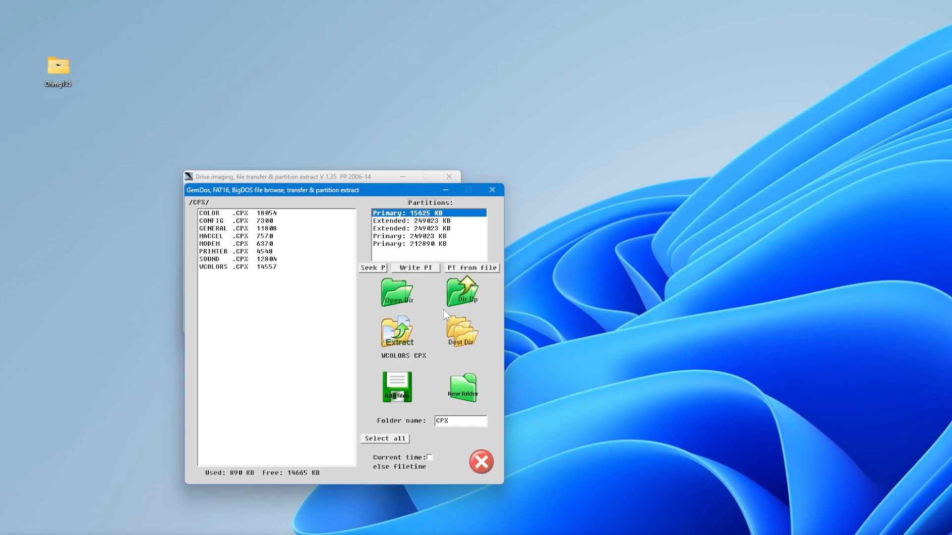
{"action": "left_click", "coordinate": [462, 292]}
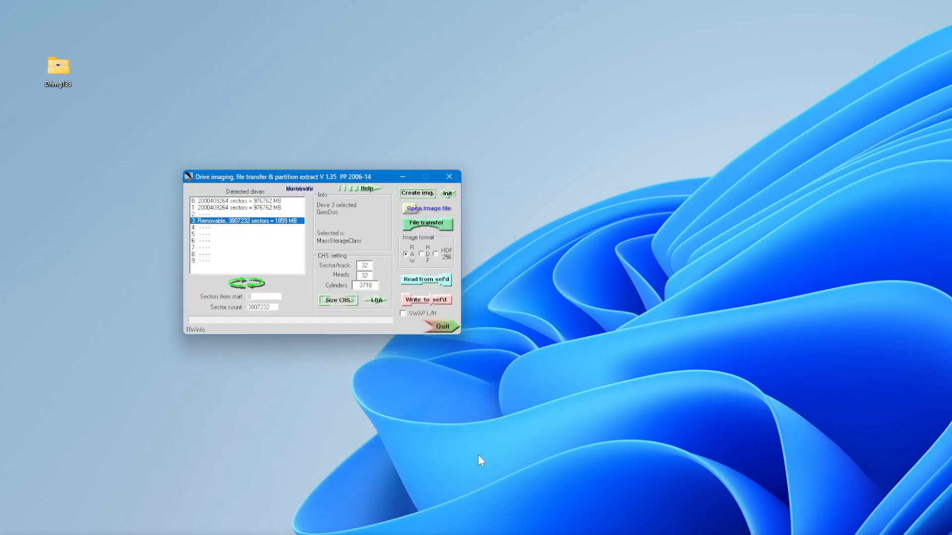
Step: Quit DrImg now that the transfer is complete
{"action": "left_click", "coordinate": [442, 327]}
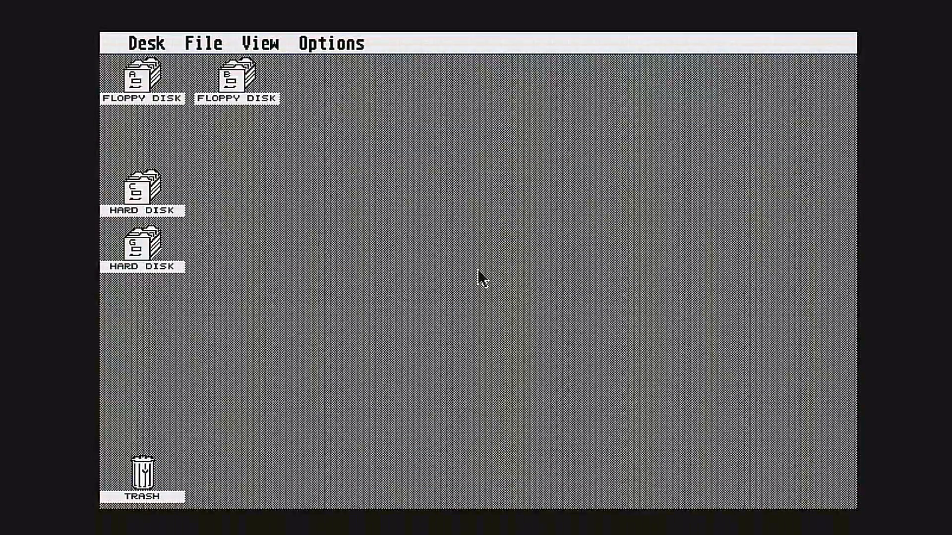
Step: Open hard disk C and check the CPX folder and XCONT_UK.ACC are listed
{"action": "left_click", "coordinate": [141, 192]}
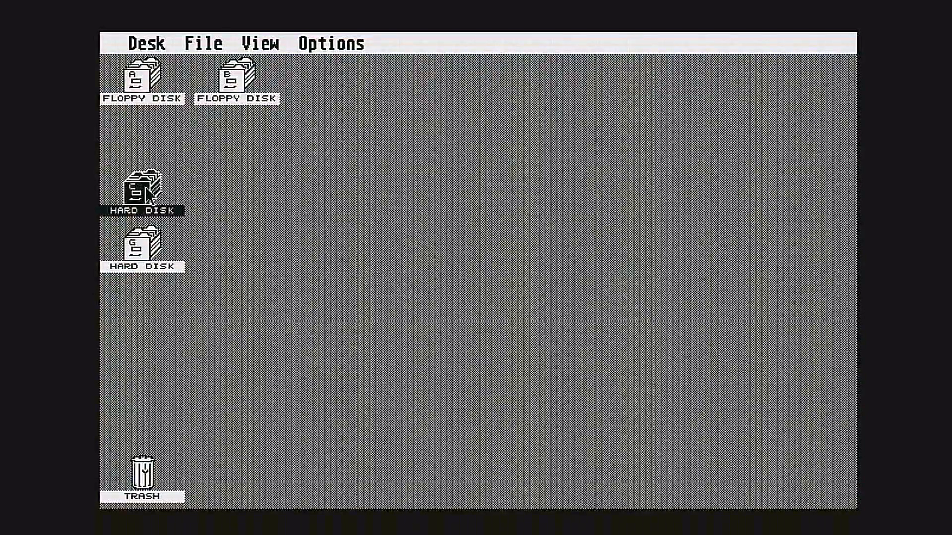
{"action": "double_click", "coordinate": [141, 192]}
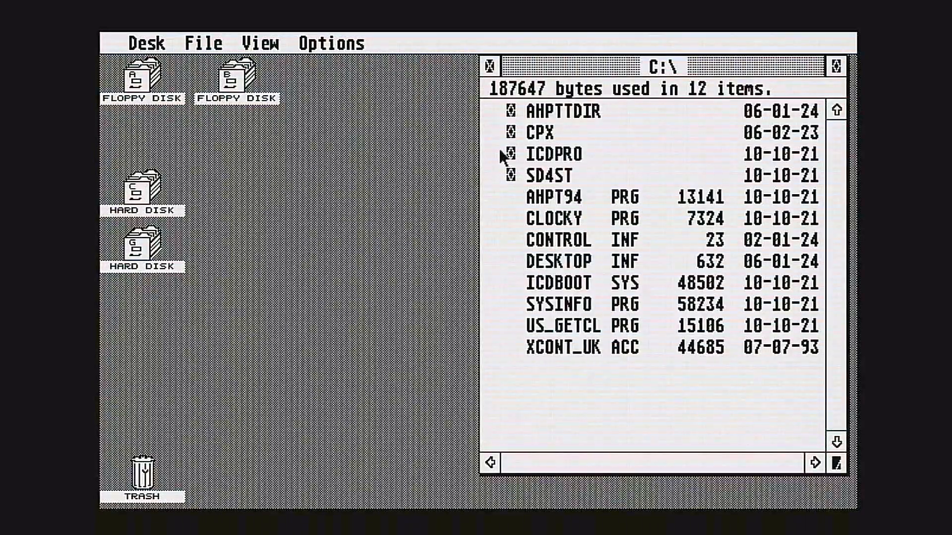
{"action": "left_click", "coordinate": [540, 132]}
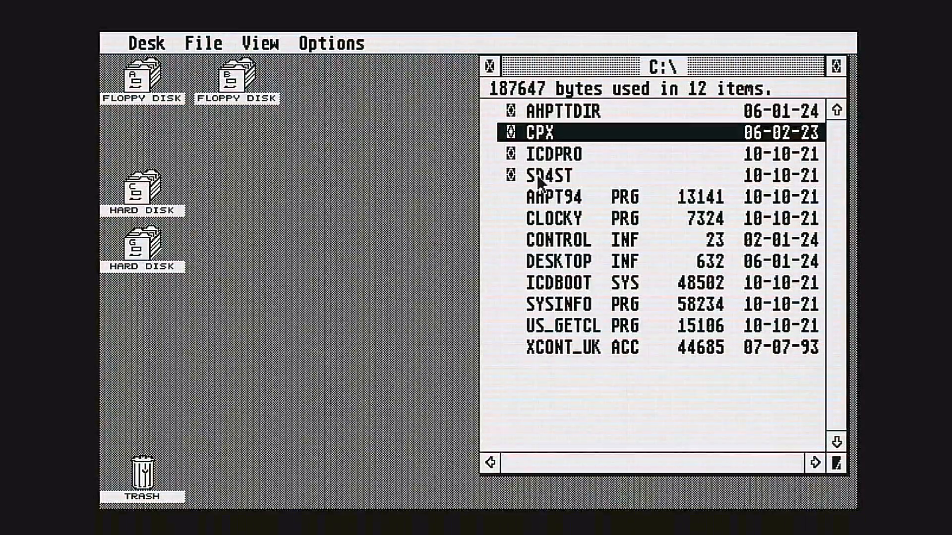
{"action": "mouse_move", "coordinate": [559, 357]}
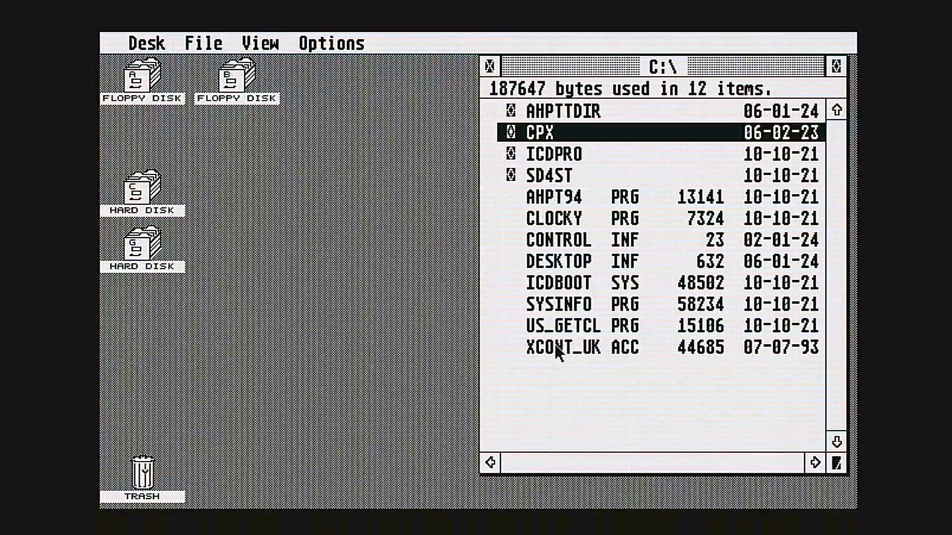
{"action": "left_click", "coordinate": [559, 347]}
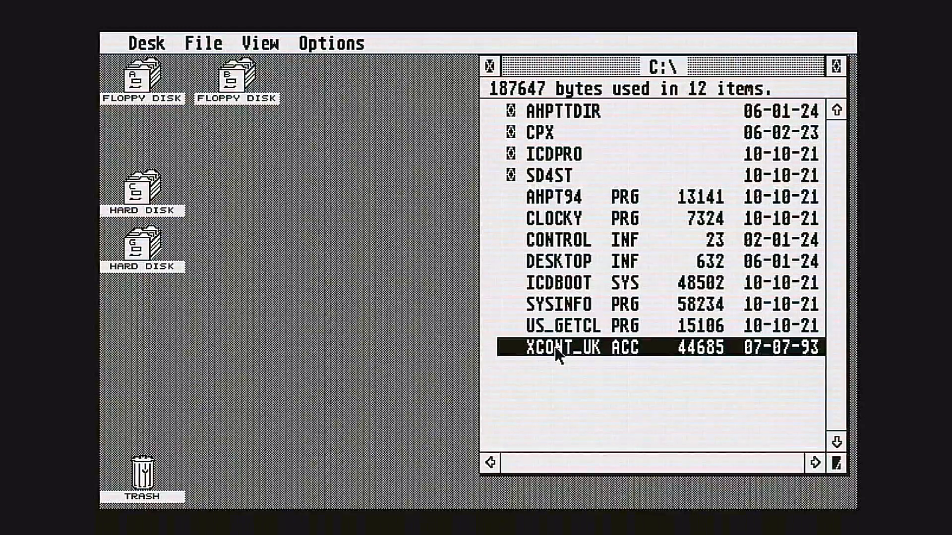
{"action": "mouse_move", "coordinate": [563, 288]}
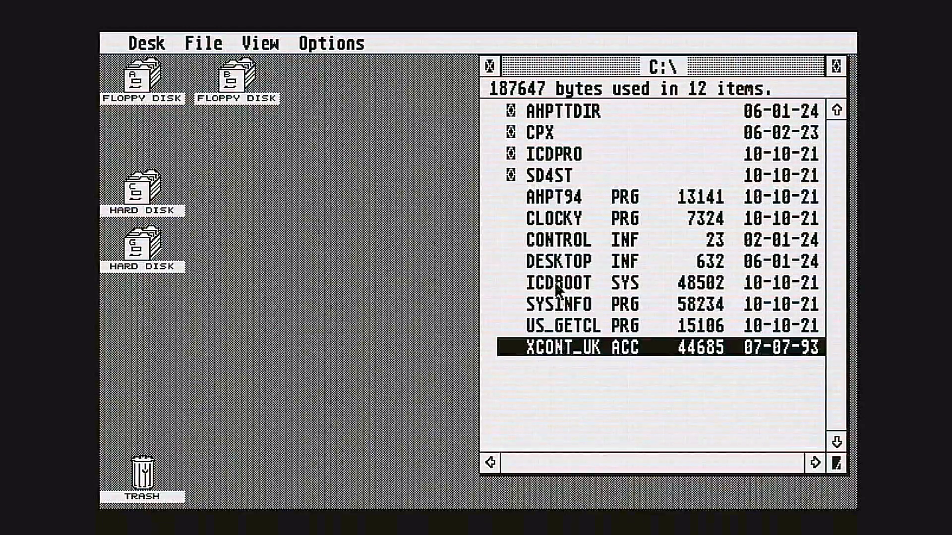